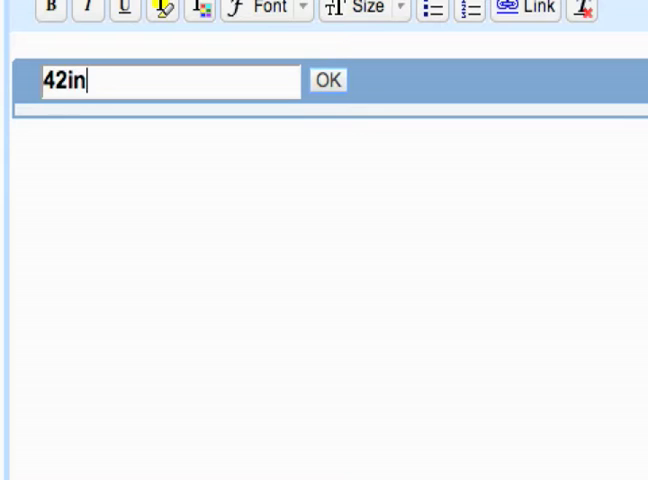
- Name the first section of the TV notebook '42in LCD'
type("LCD")
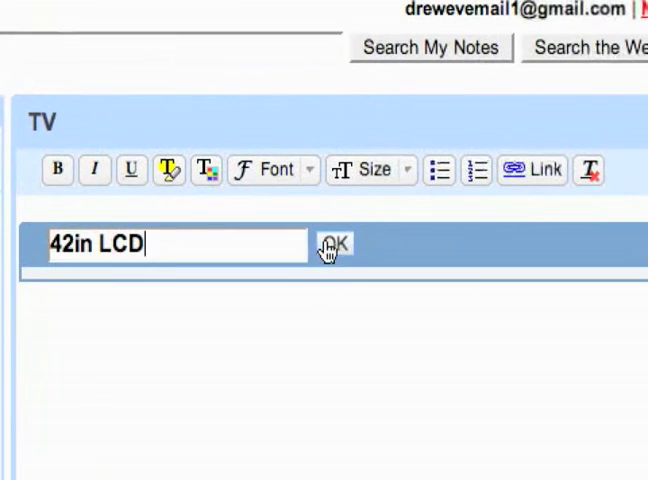
left_click(332, 244)
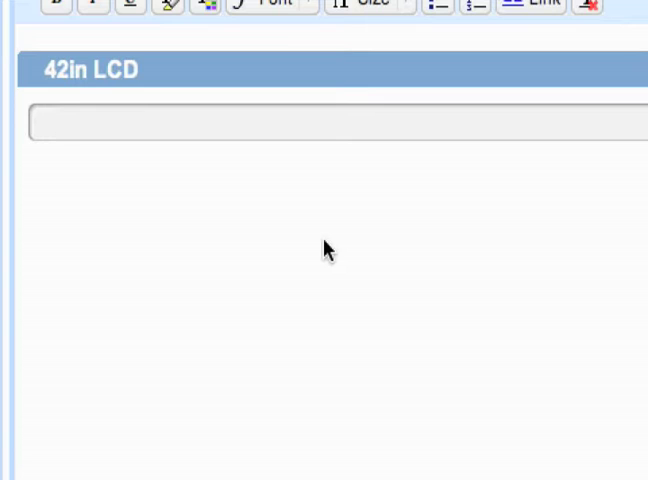
- Discard the 'Available at' draft and save the note 'I like this TV' under 42in LCD
type("Av")
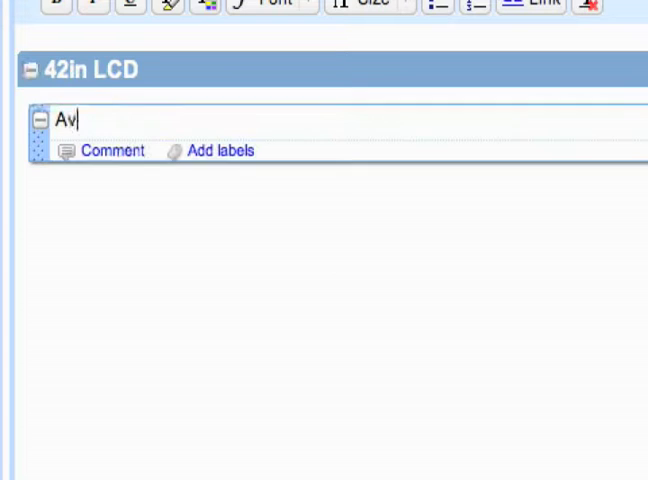
type("ailble at")
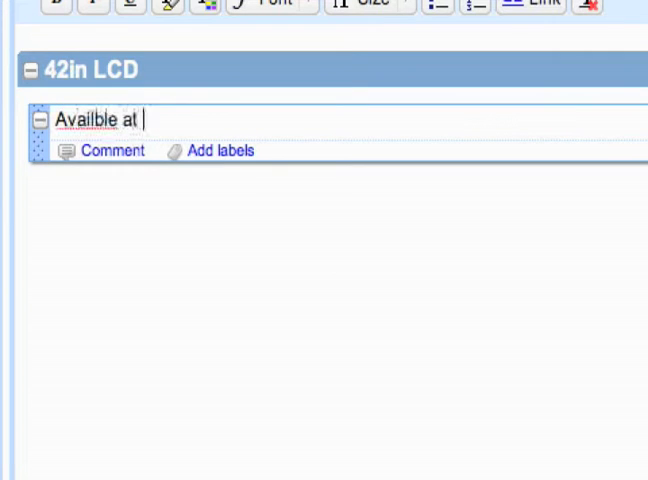
key("ctrl+a")
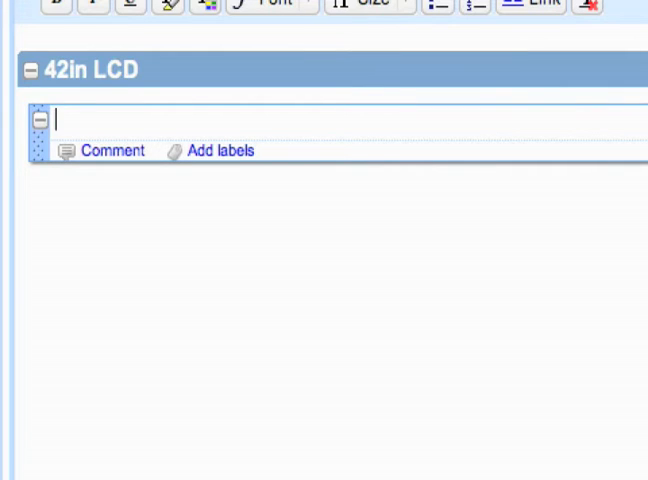
type("I like this")
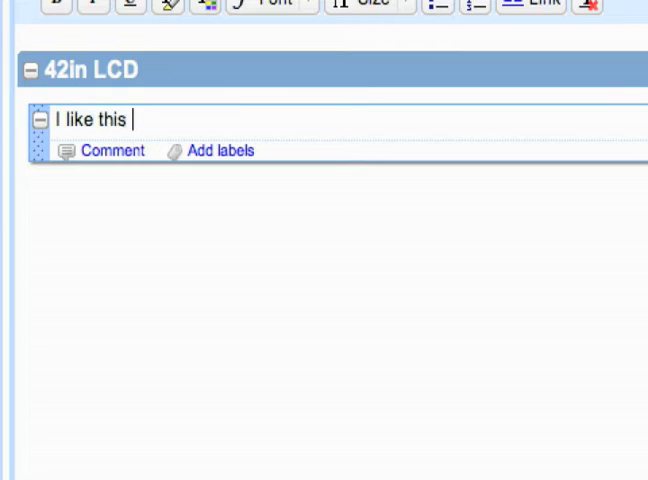
type("TV")
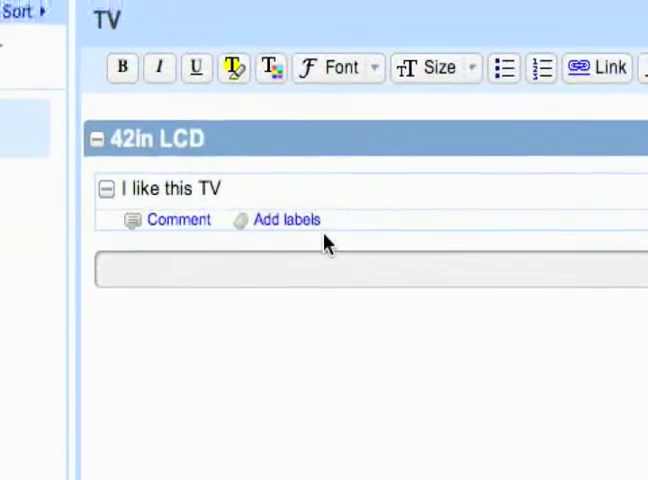
- Add a second section named '50in Plasma' below 42in LCD
scroll("up", 3)
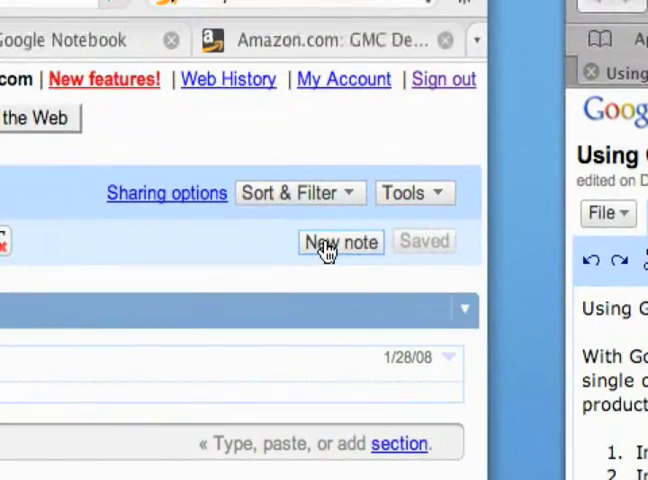
left_click(340, 244)
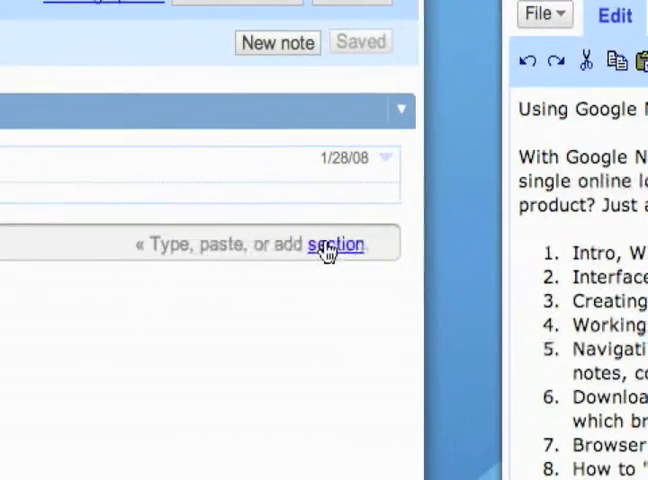
left_click(336, 244)
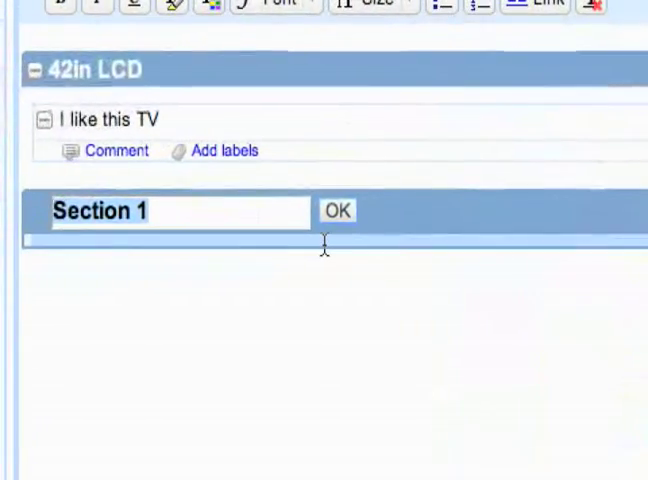
type("50")
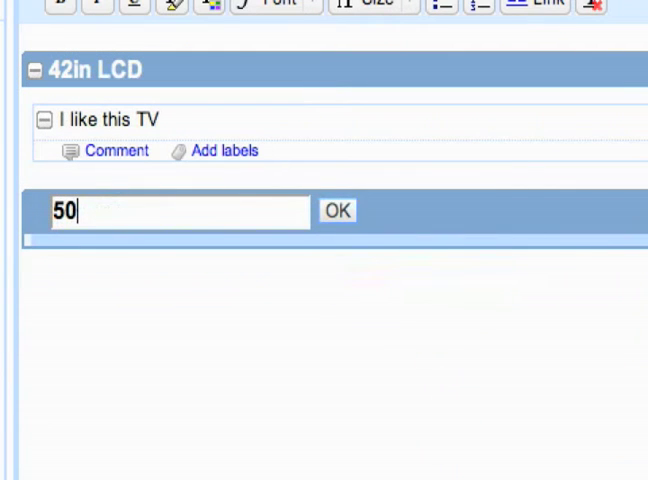
type("in Plasma")
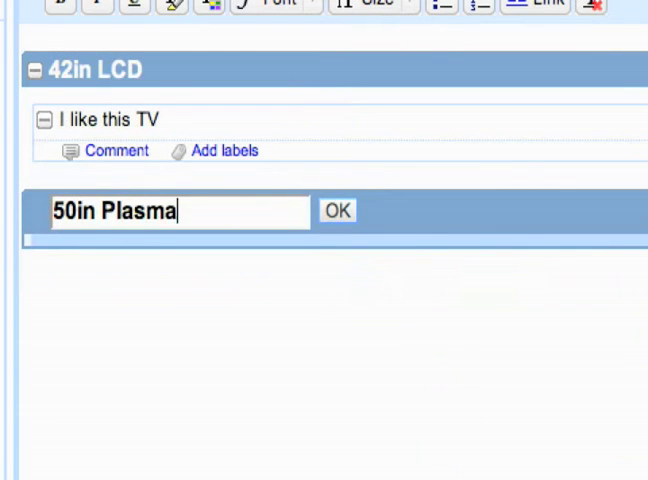
left_click(338, 212)
type("R")
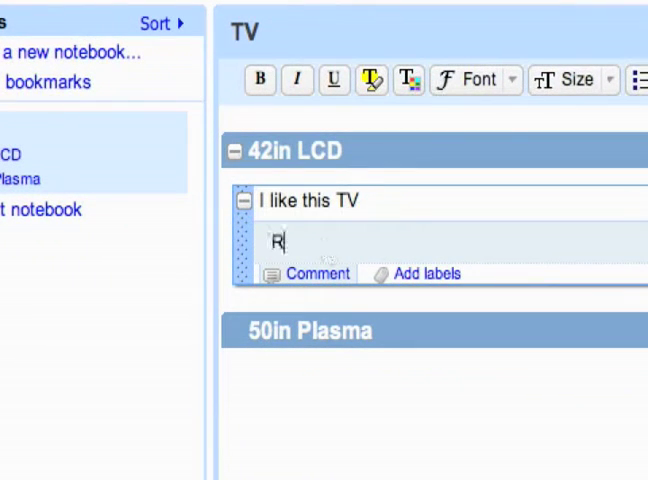
- Comment 'REALLY like it' on the 'I like this TV' note
type("EALLY")
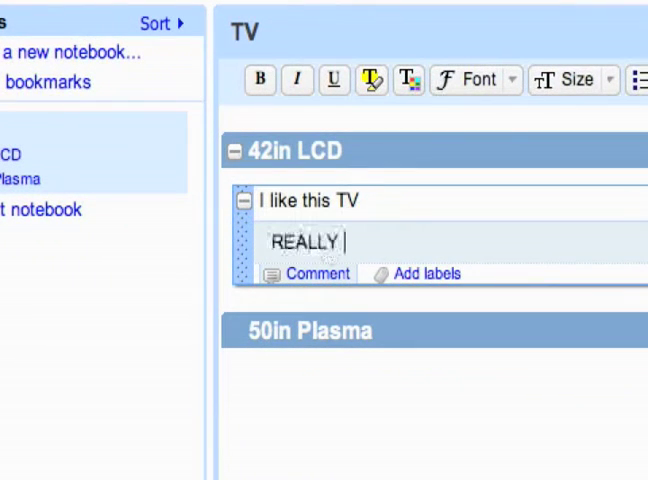
type("like it")
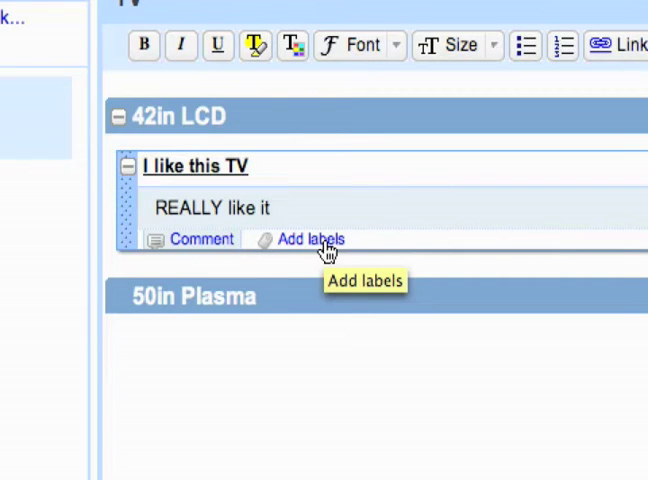
- Label the 'I like this TV' note 'TV' and list the notes carrying that label from the sidebar
left_click(308, 240)
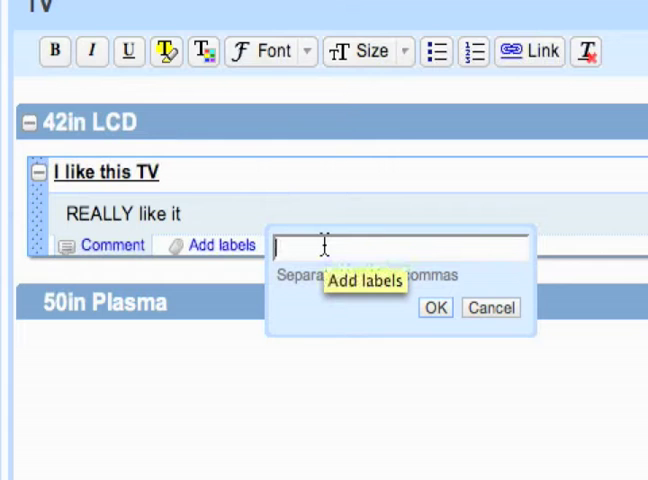
type("TV")
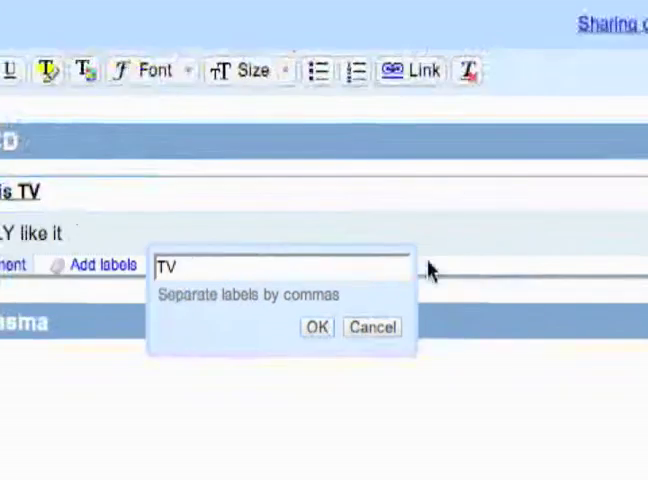
left_click(316, 328)
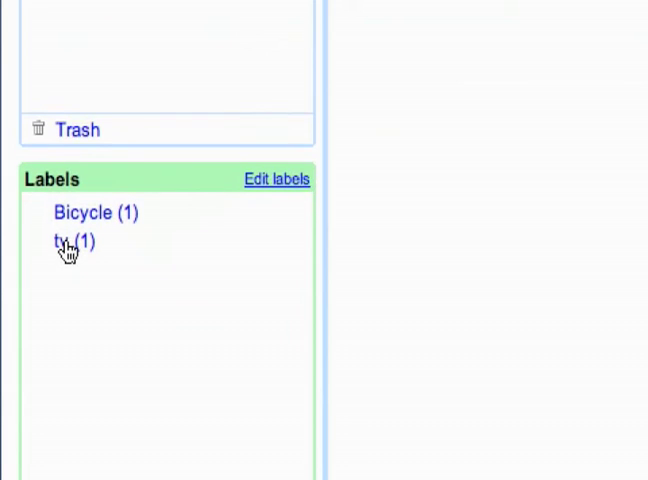
left_click(68, 240)
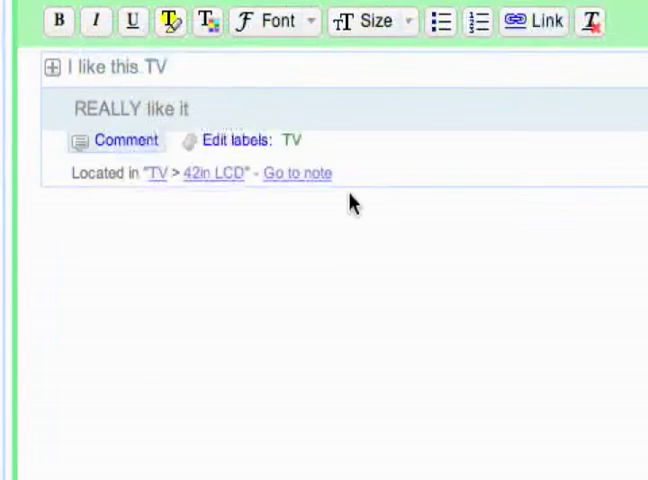